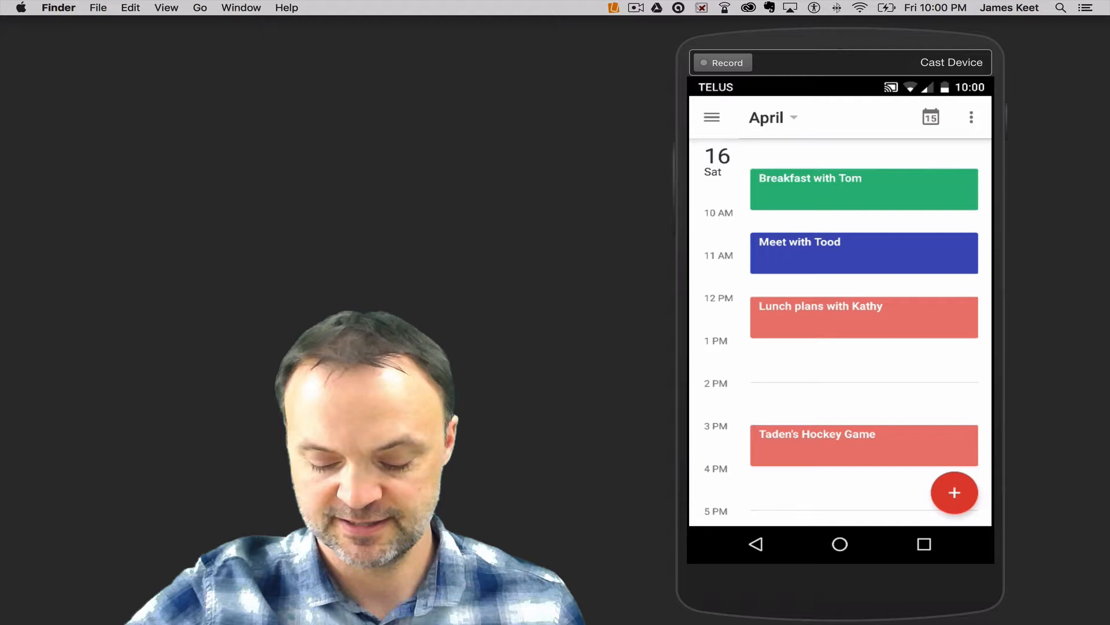
Step: Start a new goal and browse categories like Exercise, Build a skill and Me time
left_click(954, 492)
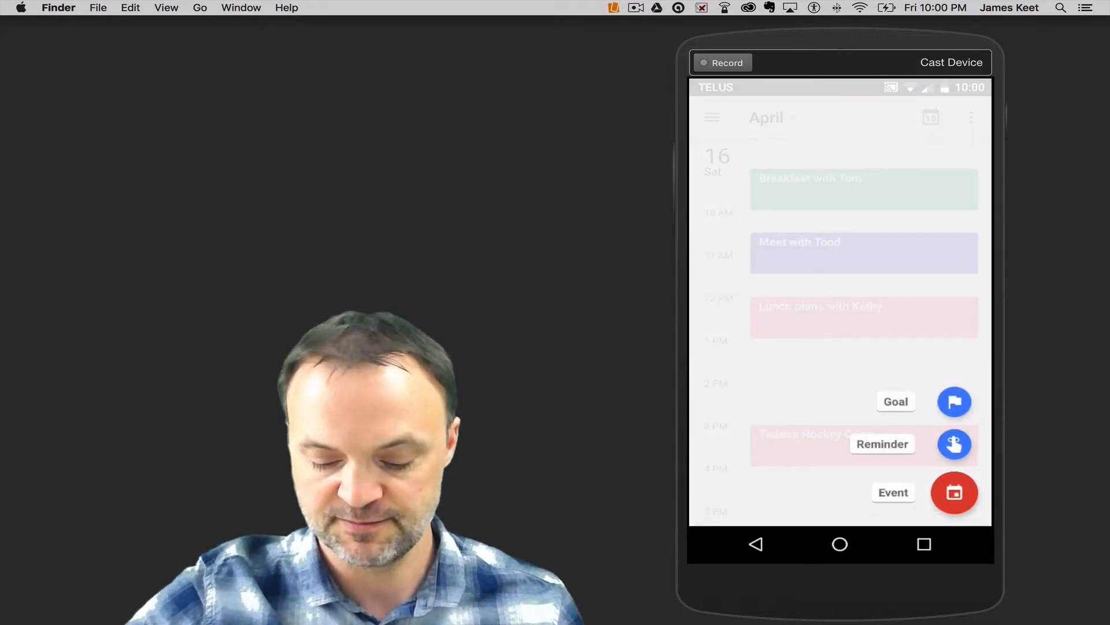
left_click(895, 401)
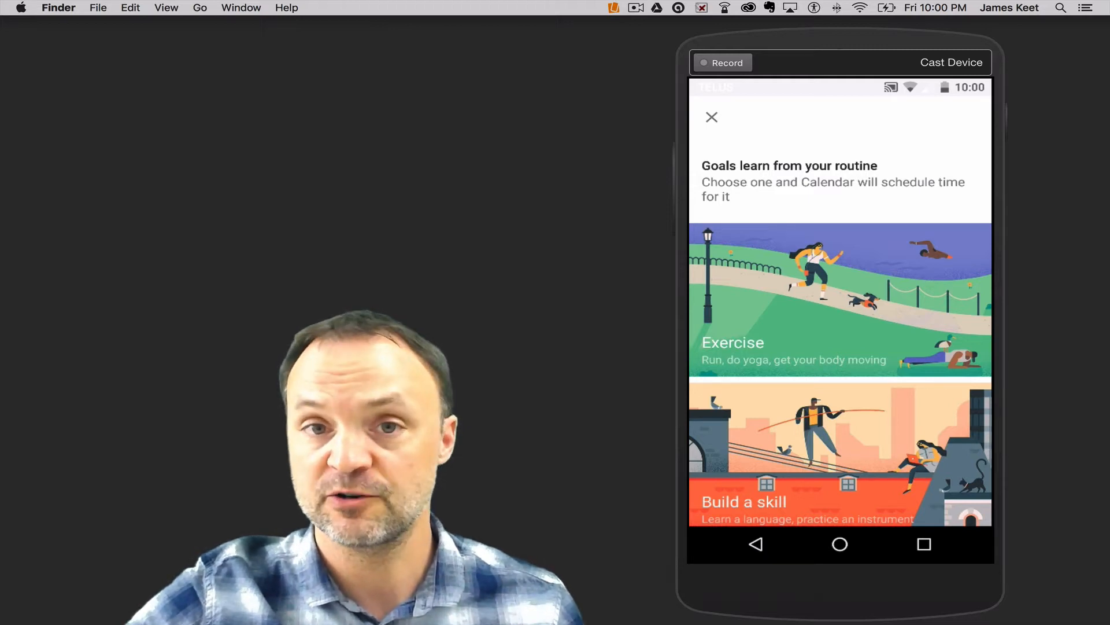
scroll("up", 3)
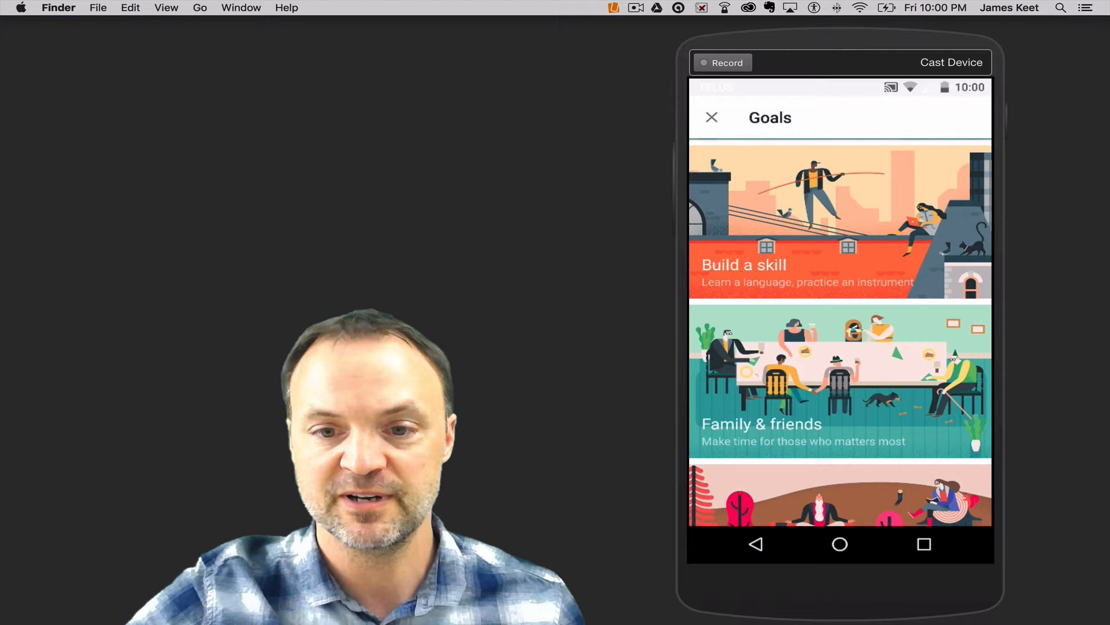
scroll("down", 3)
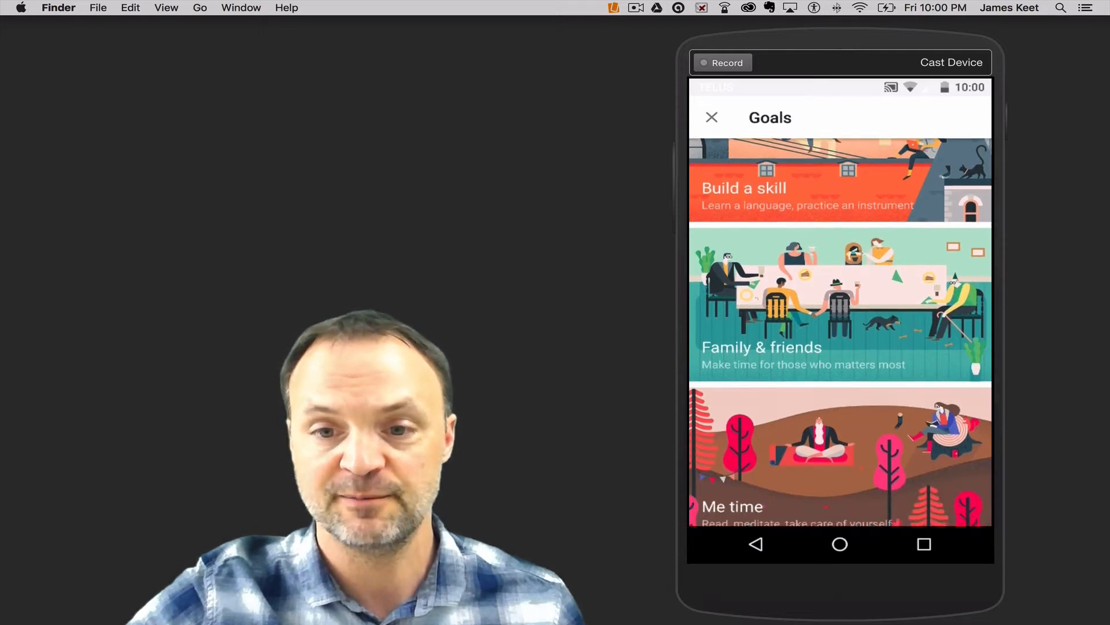
scroll("down", 3)
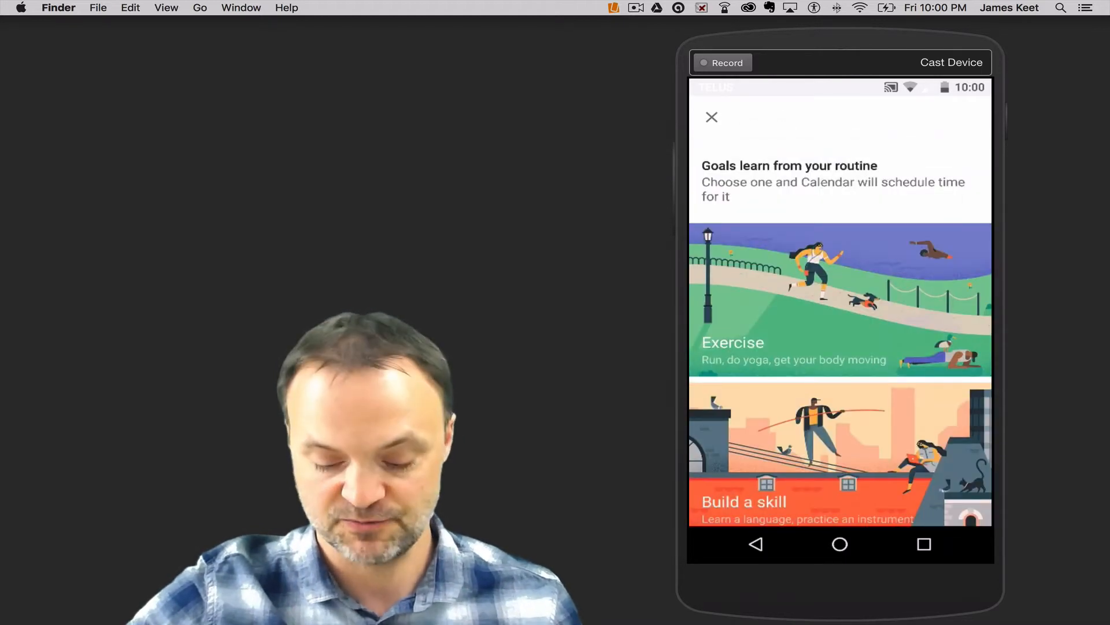
Step: Pick the Exercise category and select Work out from the exercise types
left_click(839, 350)
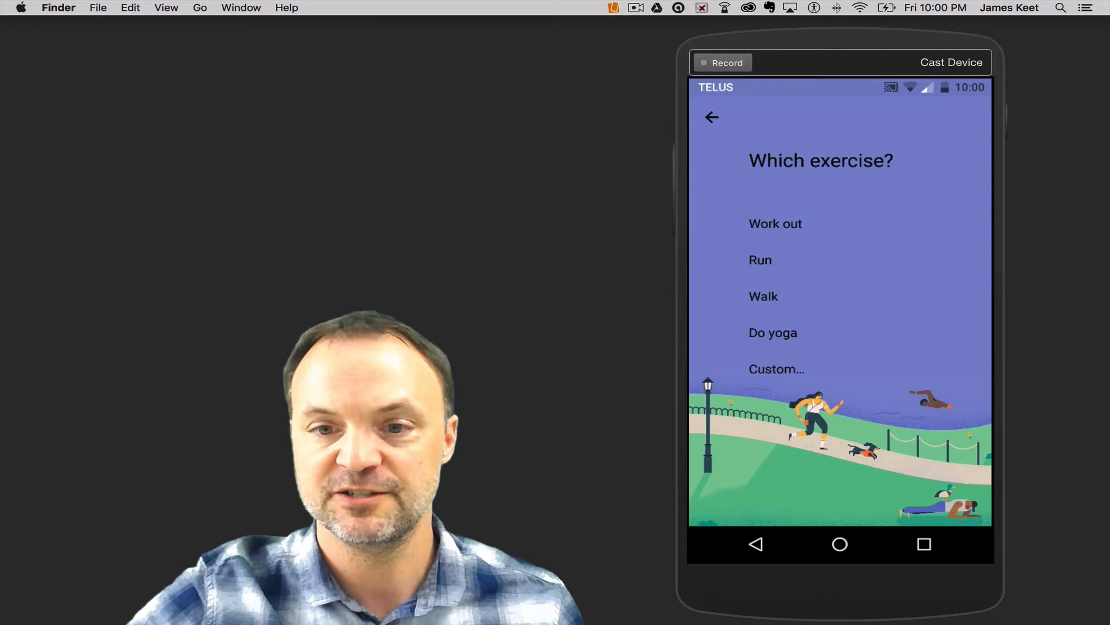
left_click(776, 369)
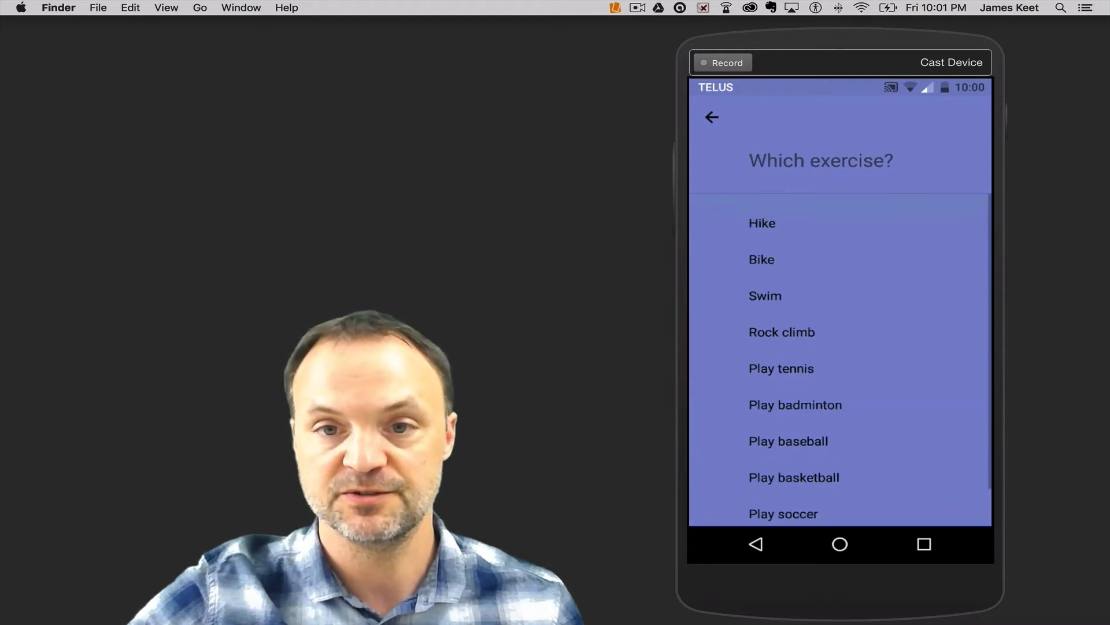
scroll("up", 3)
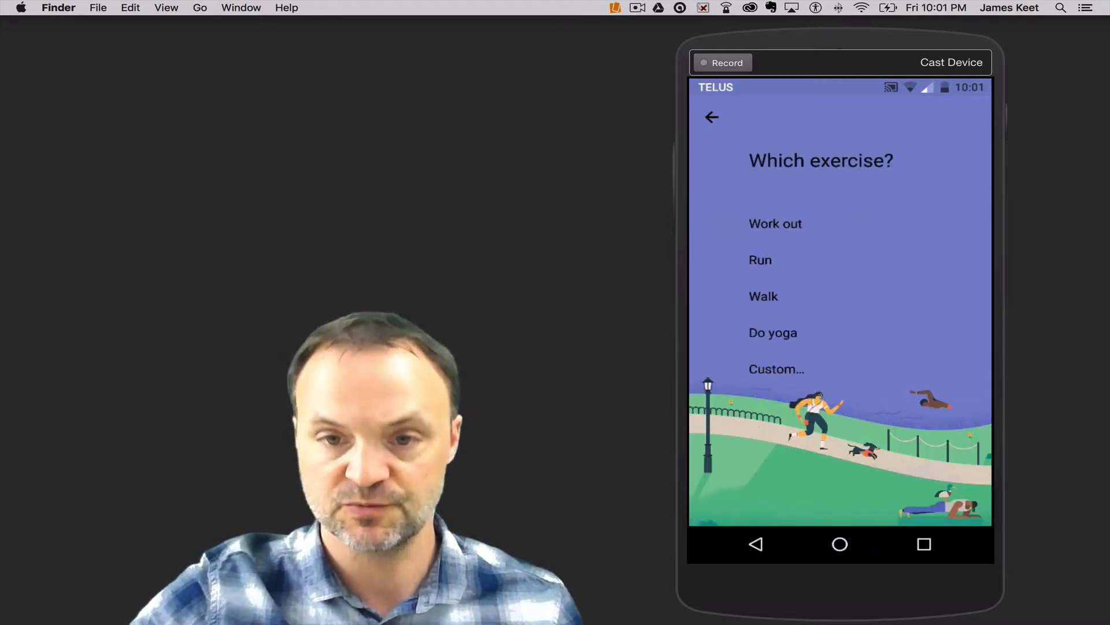
left_click(775, 224)
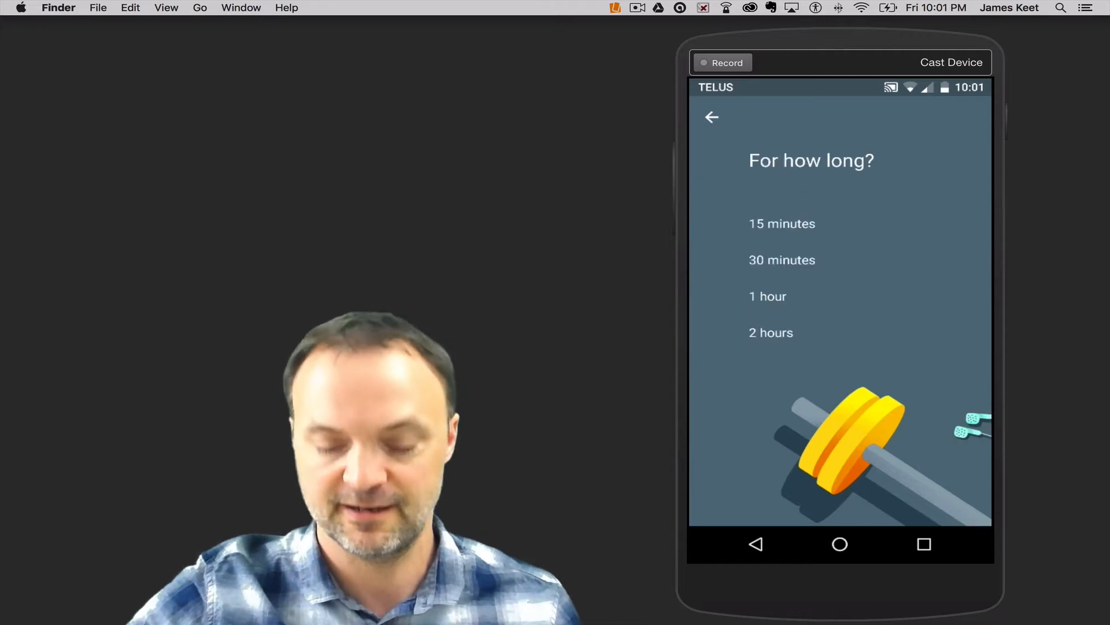
Step: Make Work out sessions 1 hour in the afternoon, 3 a week, and confirm the goal
left_click(781, 224)
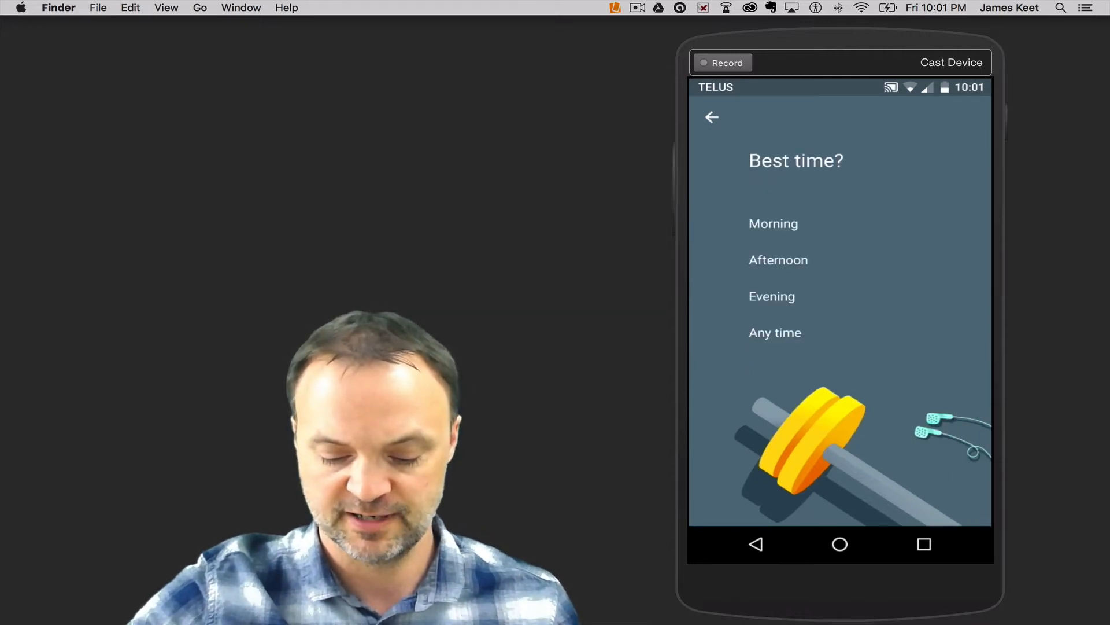
left_click(779, 259)
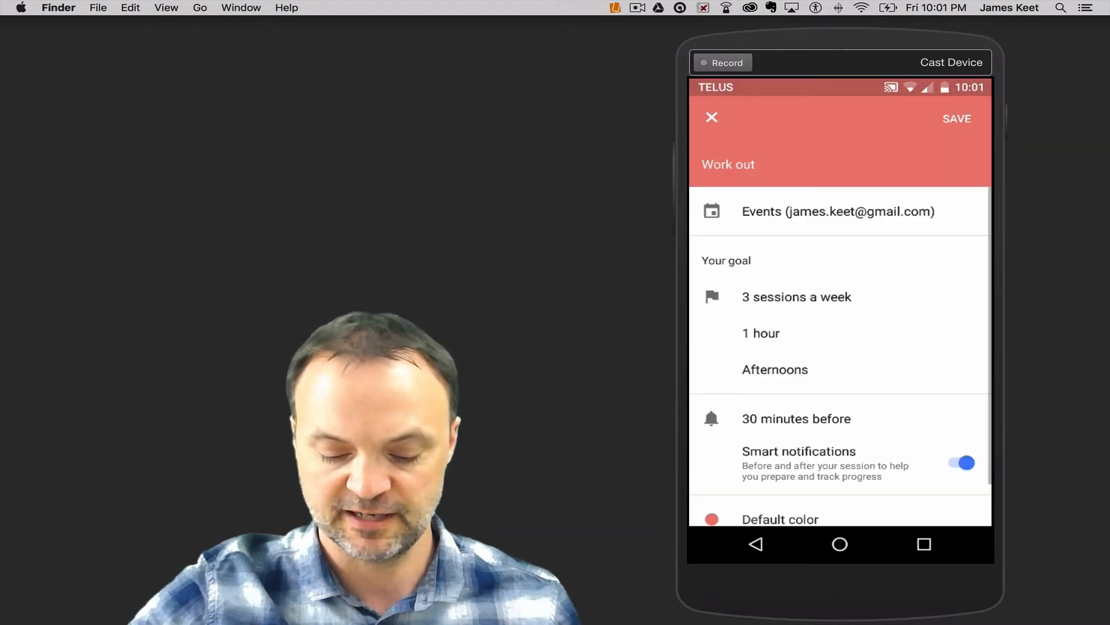
scroll("down", 3)
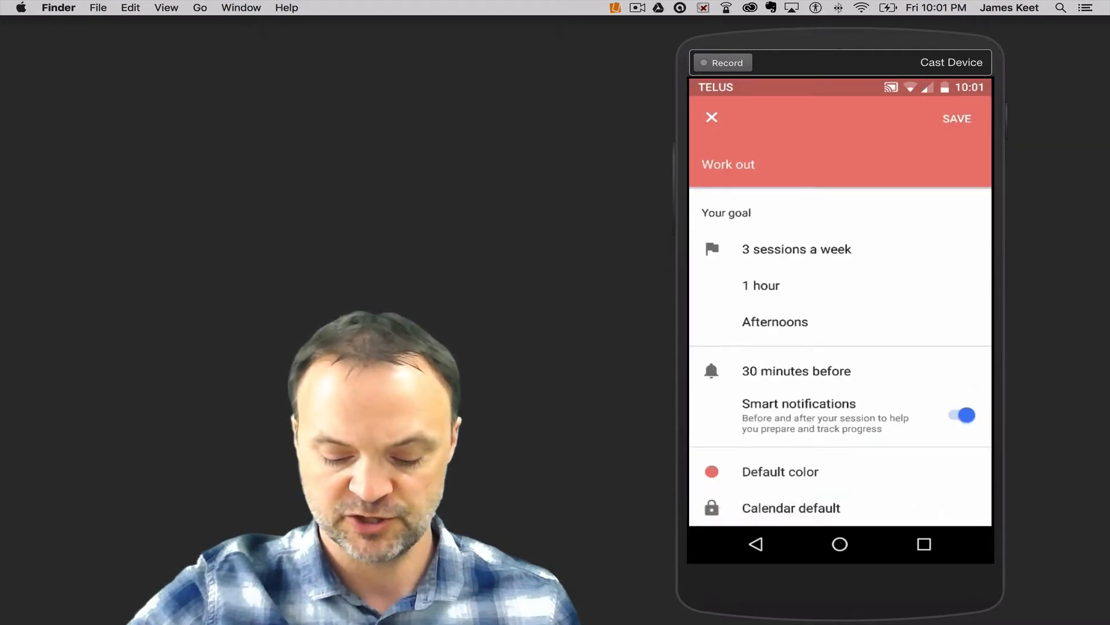
left_click(780, 471)
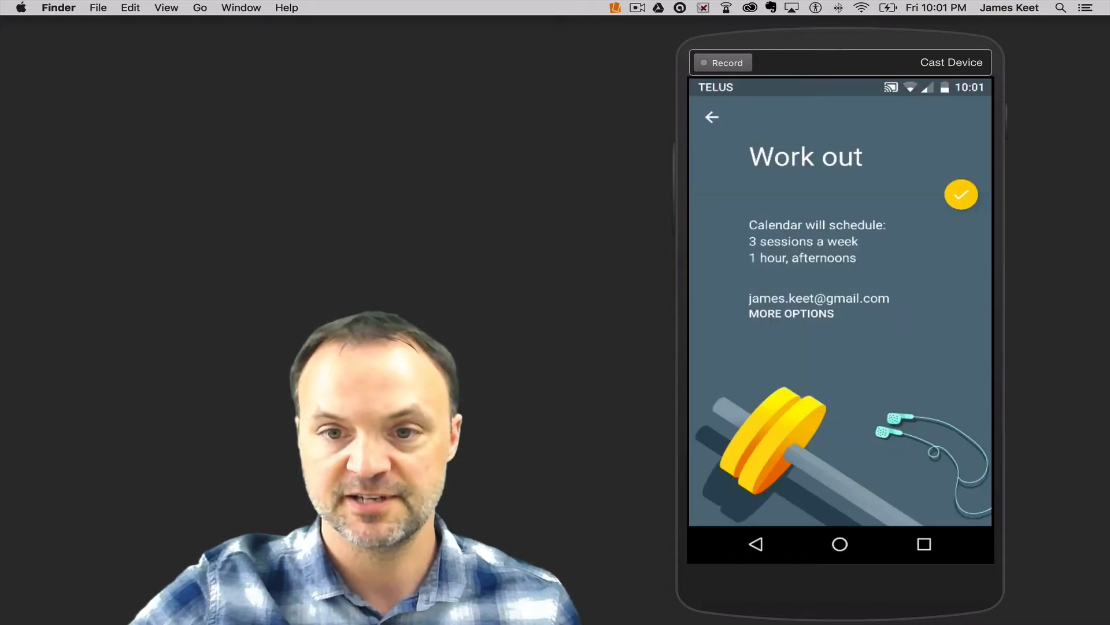
left_click(961, 194)
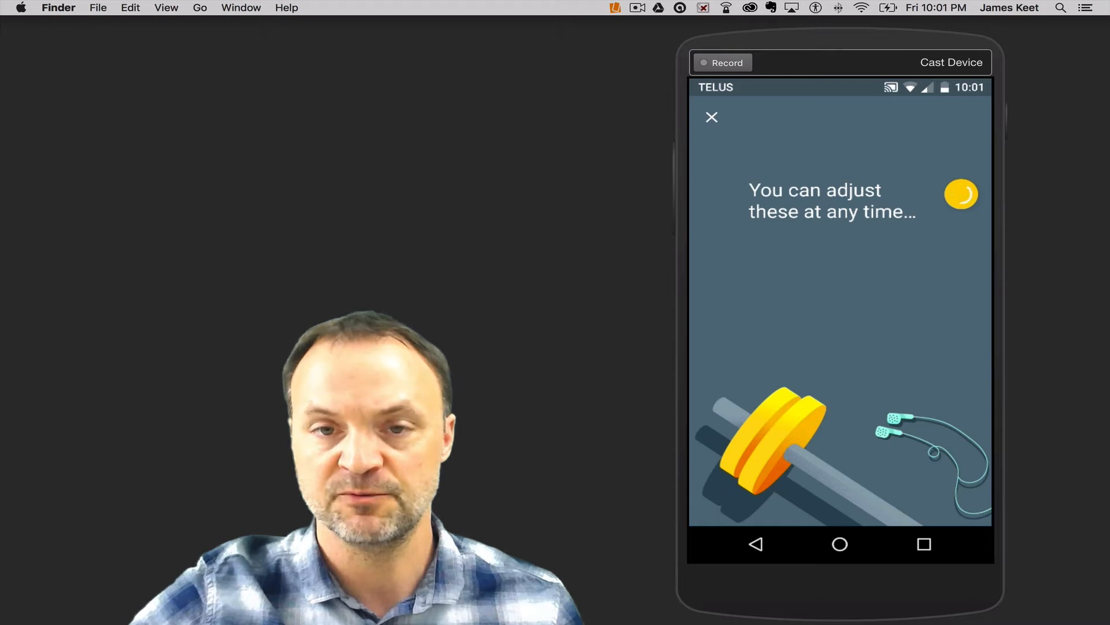
Step: Dismiss the 'You can adjust these at any time' screen to return to the calendar
left_click(712, 117)
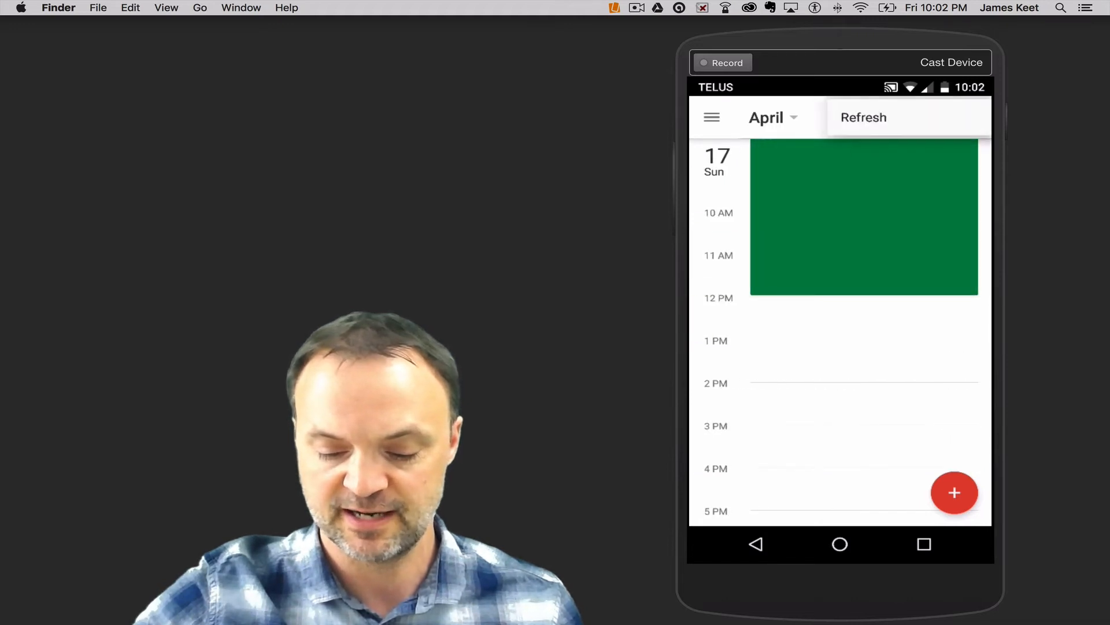
Step: Refresh the calendar to load the new Work out sessions
left_click(864, 117)
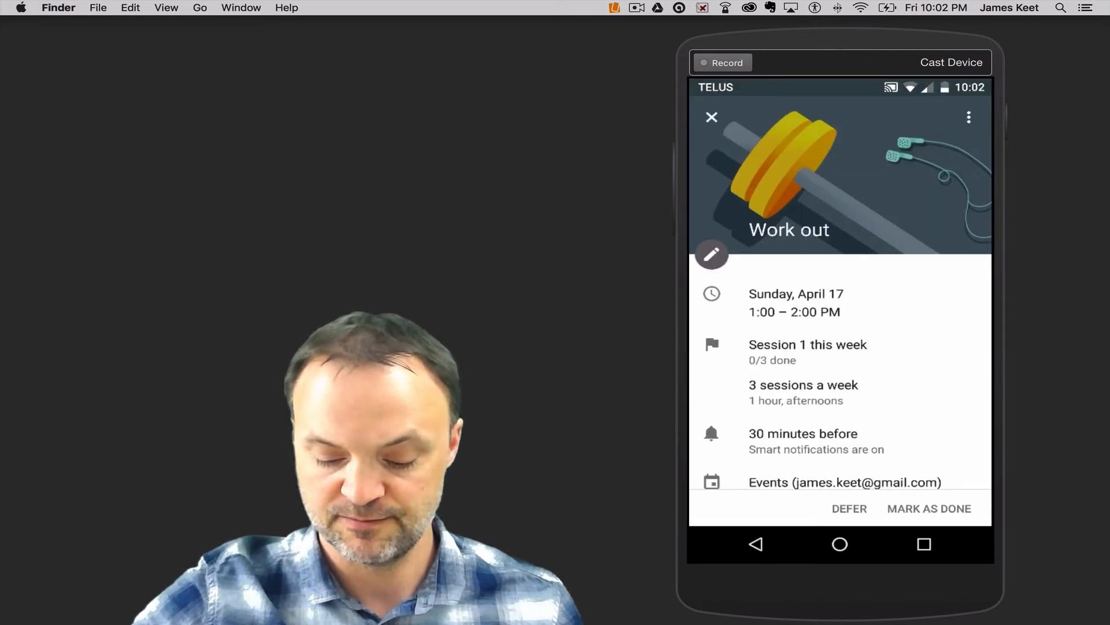
Step: Delete the Work out goal, choosing 'All following sessions', and confirm
left_click(968, 116)
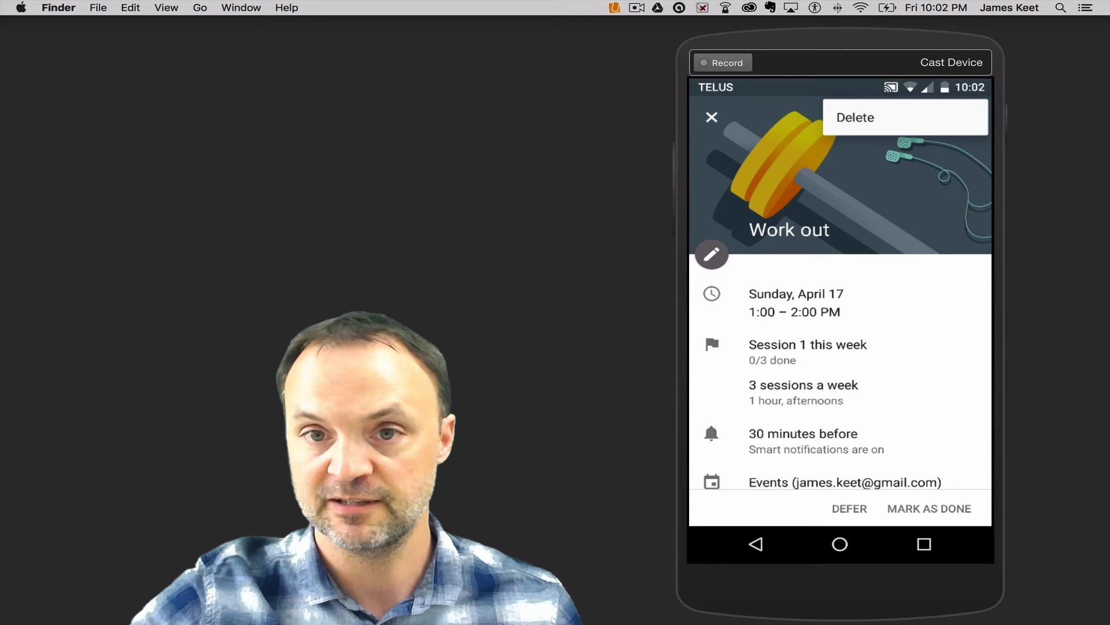
left_click(855, 117)
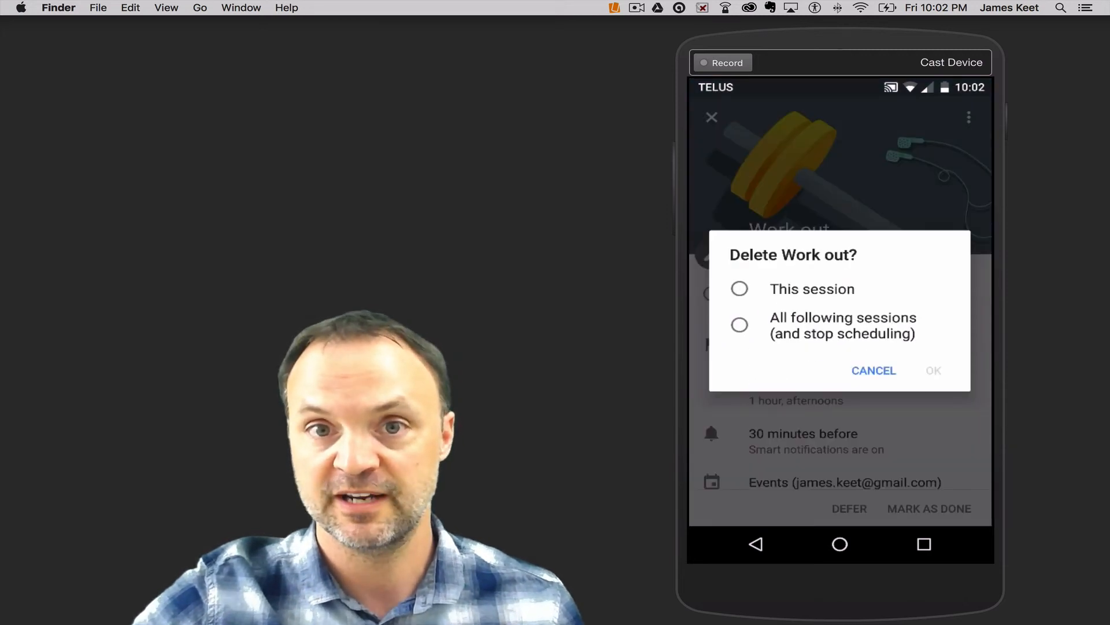
left_click(739, 325)
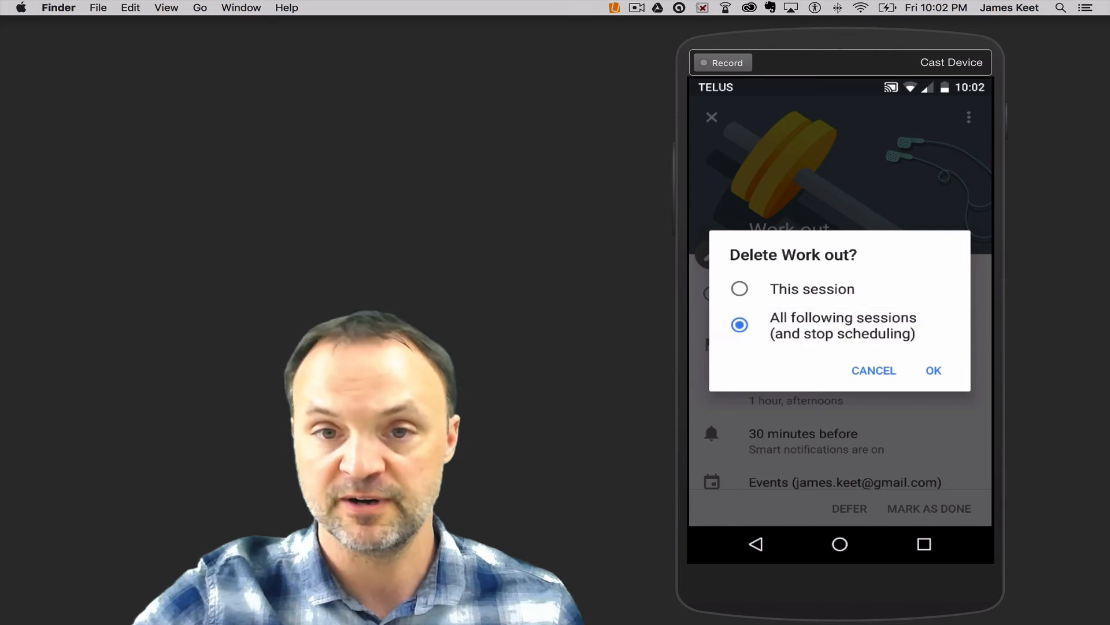
left_click(934, 370)
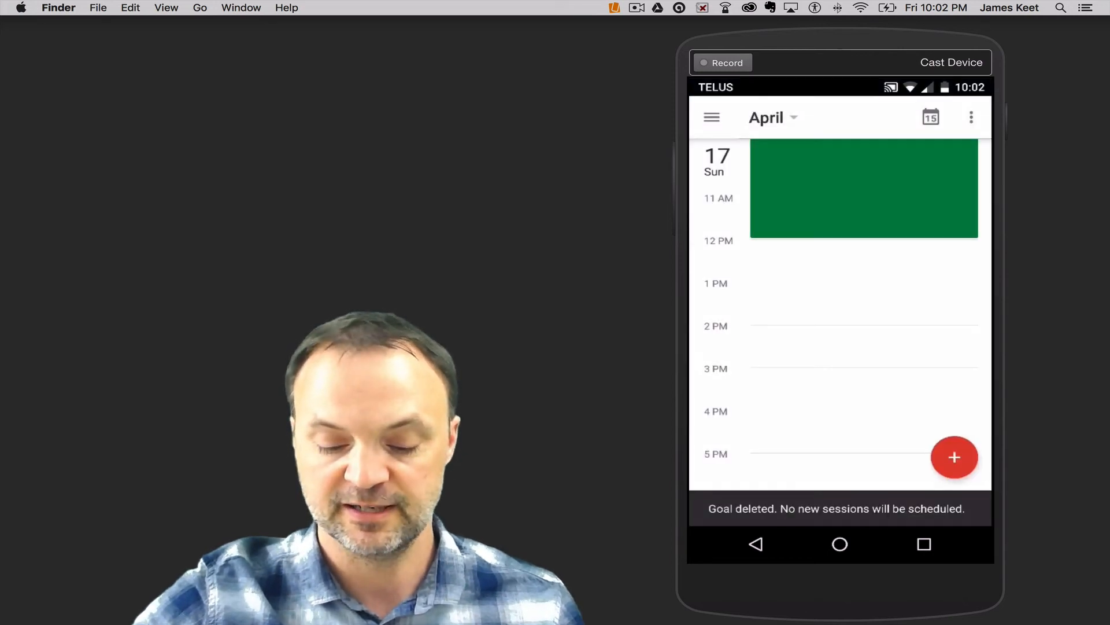